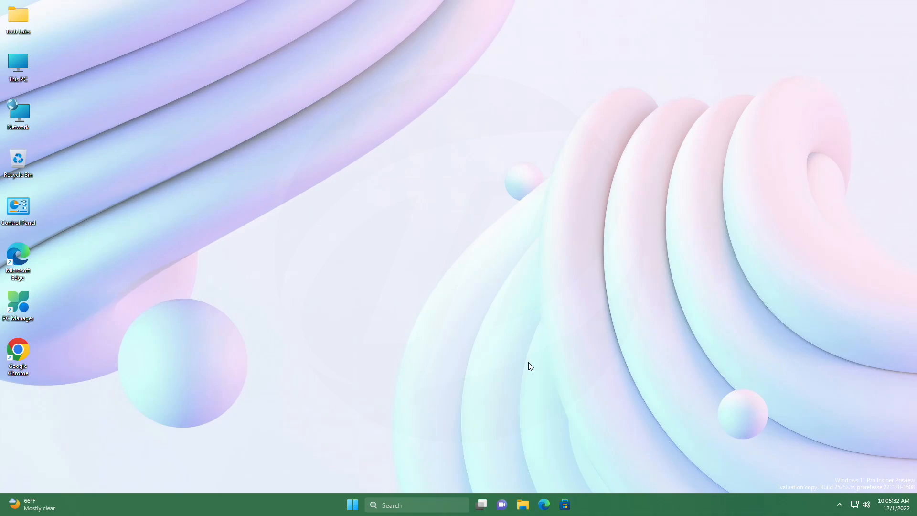
- Download ViVeTool-v0.3.2.zip from the ViVe GitHub releases page in Edge
left_click(544, 504)
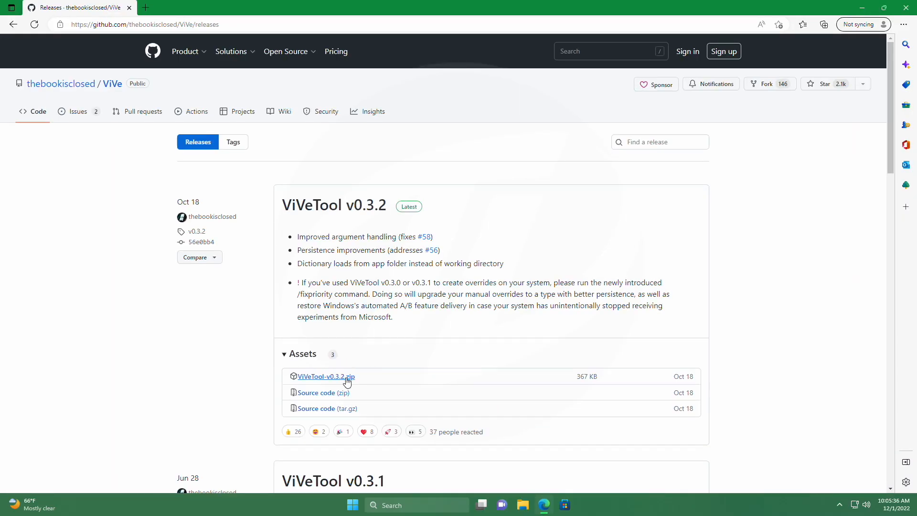
mouse_move(444, 319)
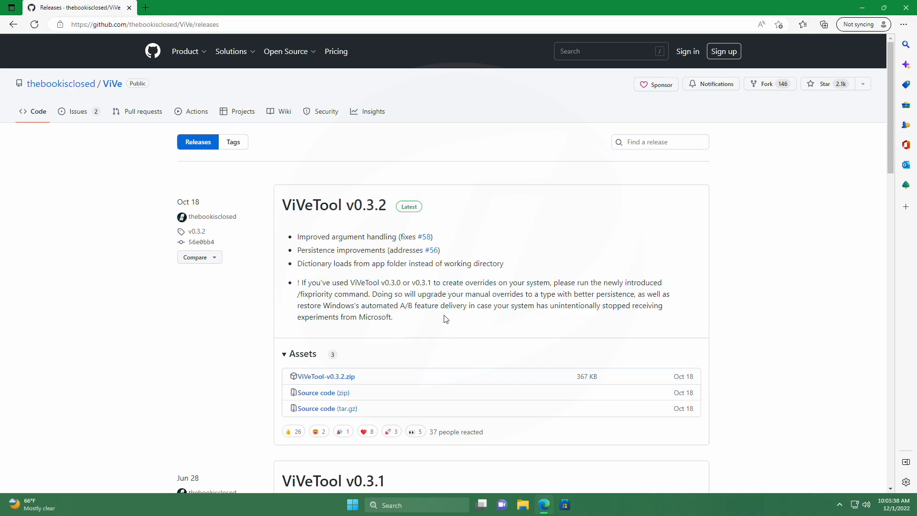
left_click(823, 24)
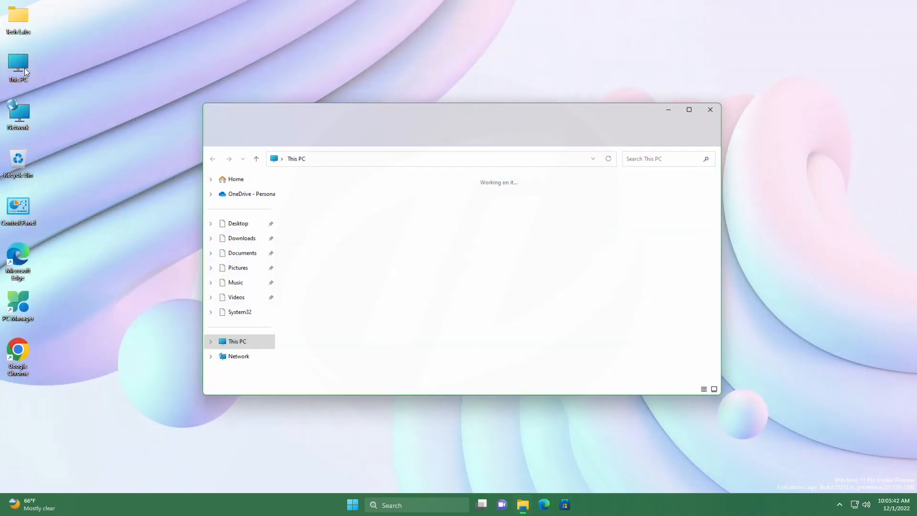
- Start extracting the downloaded ViVeTool zip with C:\Windows\System32 as the destination folder
left_click(238, 238)
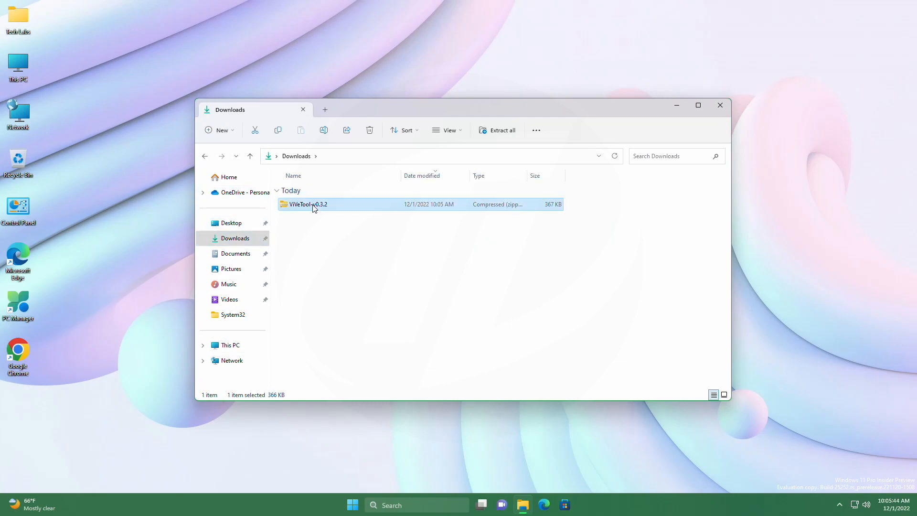
left_click(497, 130)
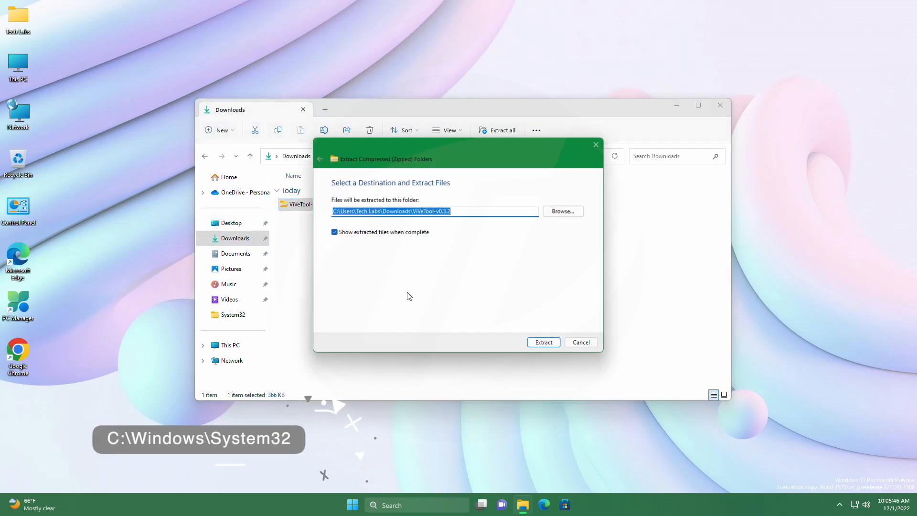
left_click(562, 211)
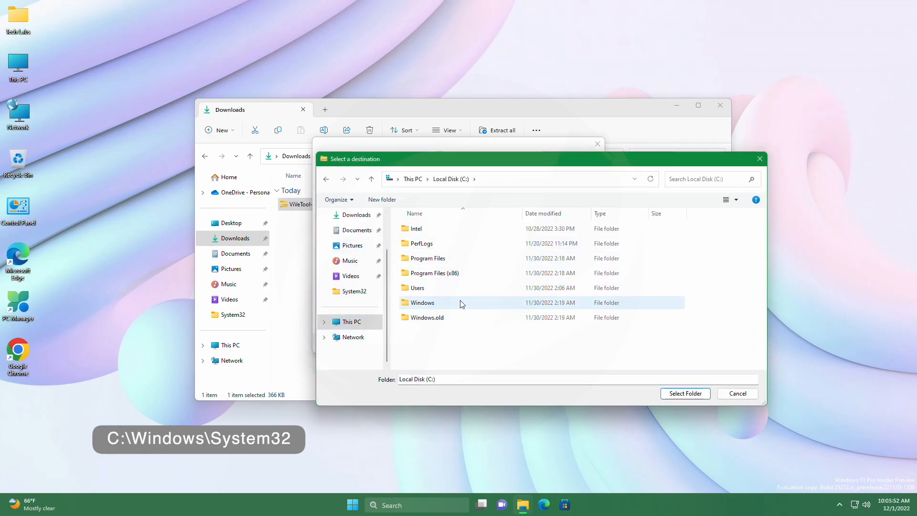
double_click(423, 302)
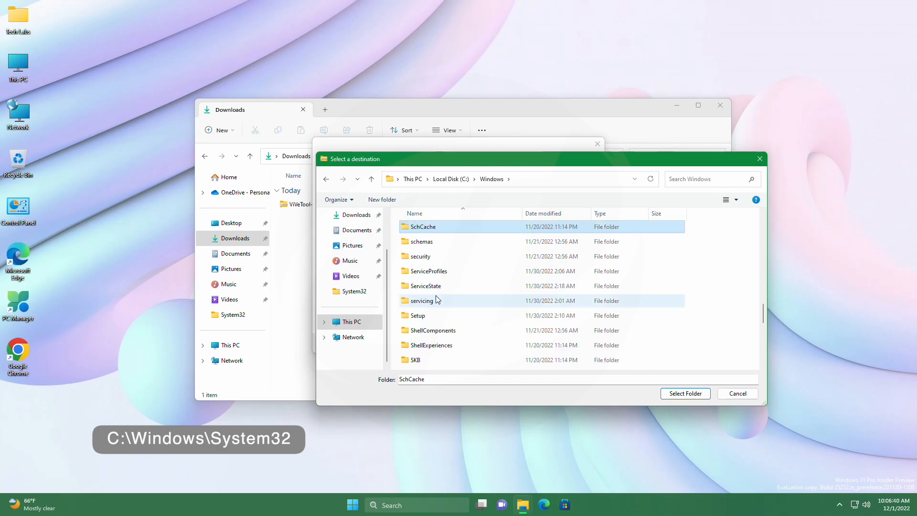
scroll("down", 3)
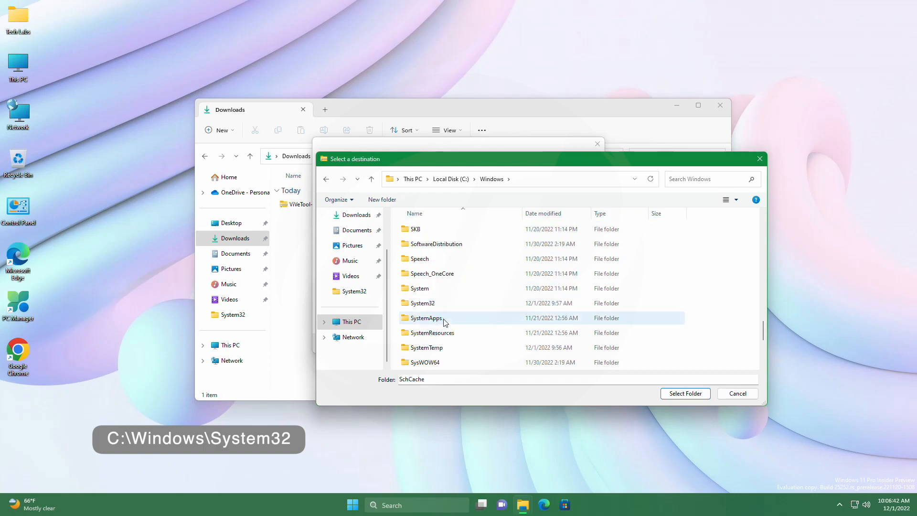
left_click(684, 392)
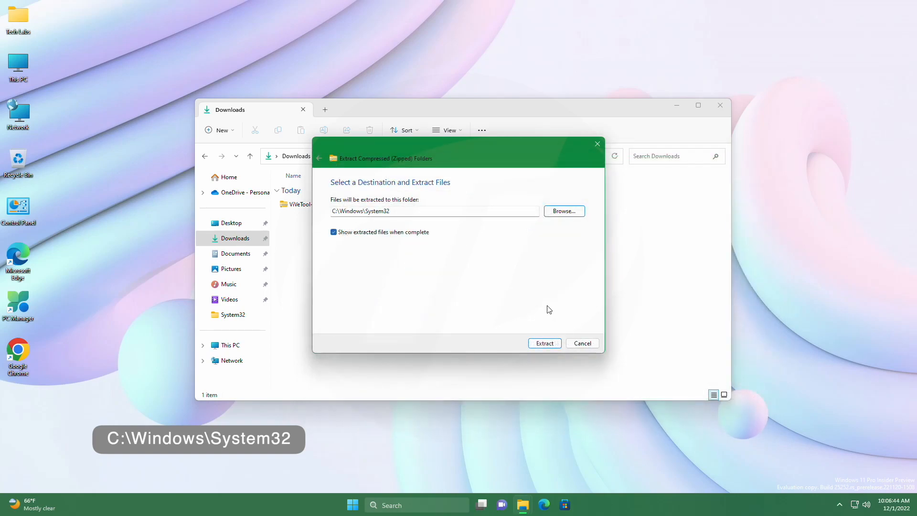
- Extract into System32, replacing same-named files with administrator permission
left_click(544, 343)
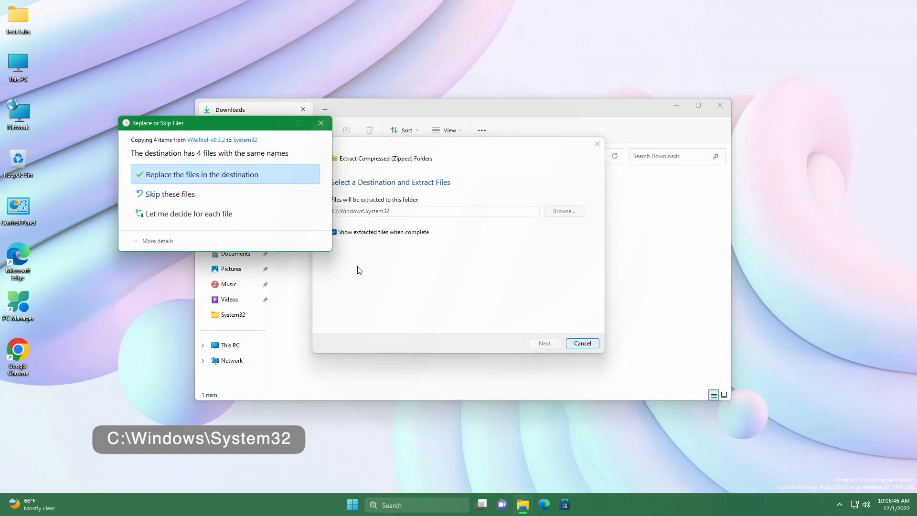
left_click(198, 174)
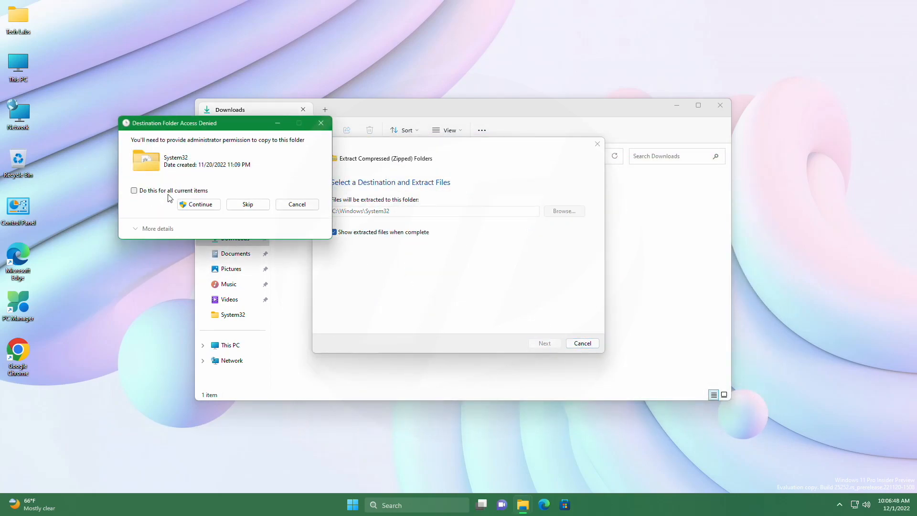
left_click(198, 205)
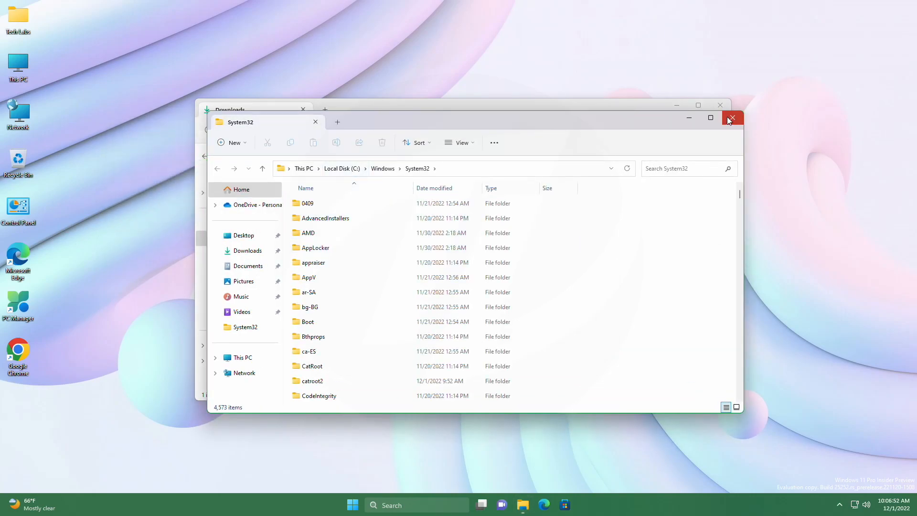
- Close the System32 window and launch Command Prompt as administrator via a cmd search
left_click(733, 117)
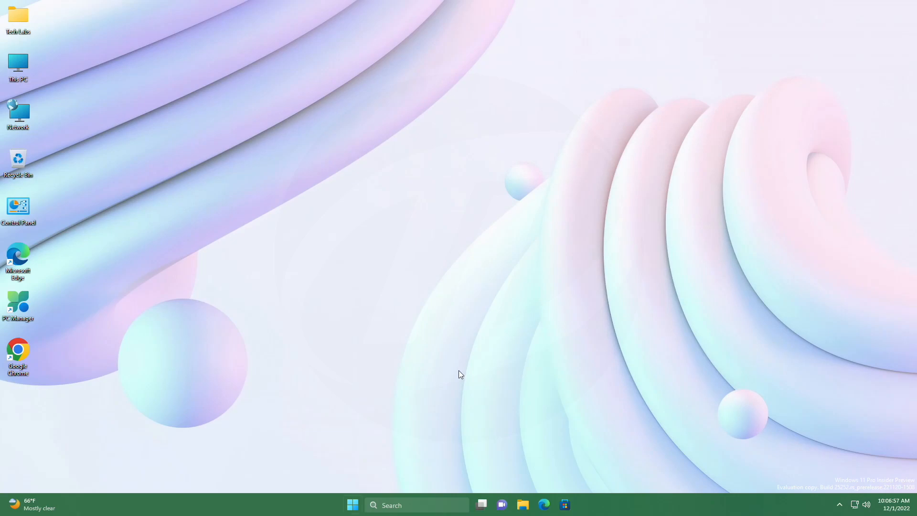
type("cmd")
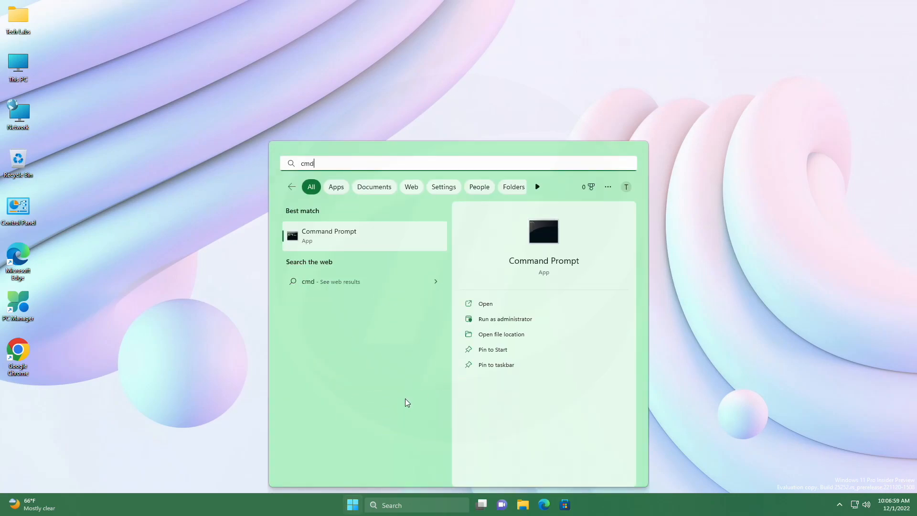
left_click(505, 319)
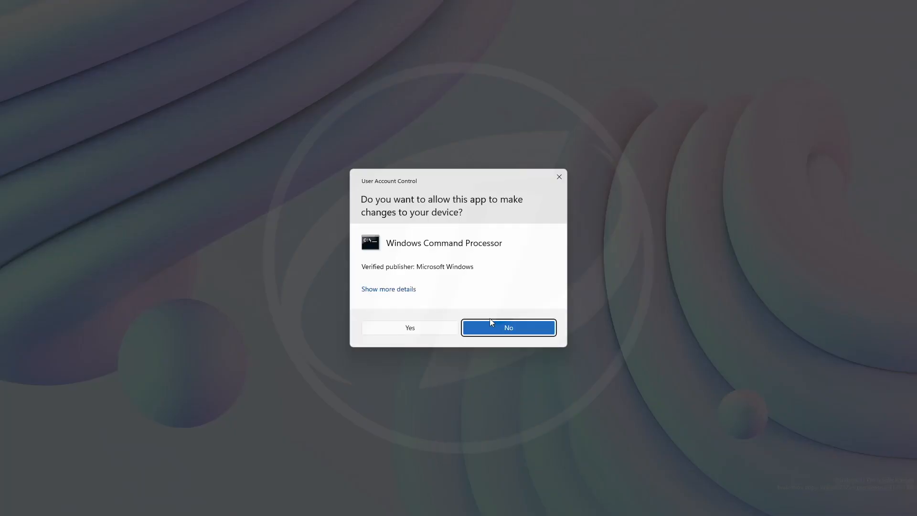
left_click(409, 328)
type("vivetool /en")
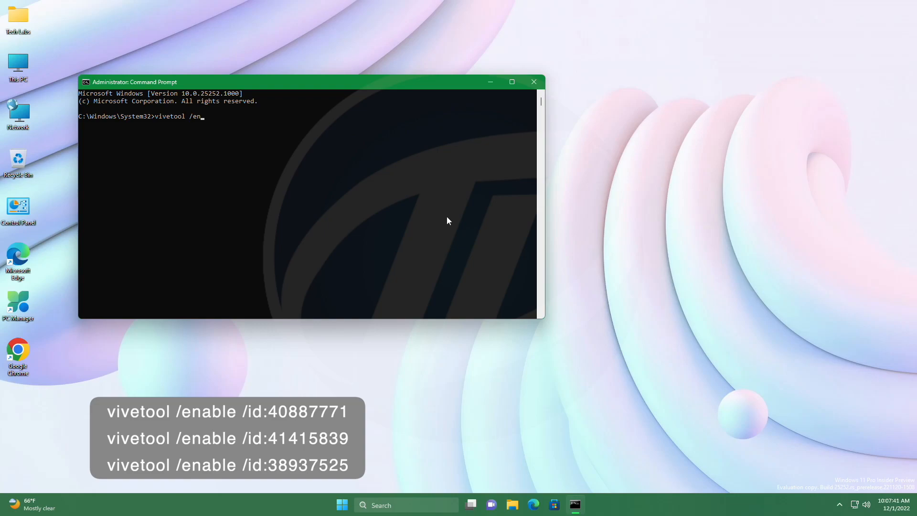
- Run vivetool /enable /id:40887771 to enable the first feature
type("able")
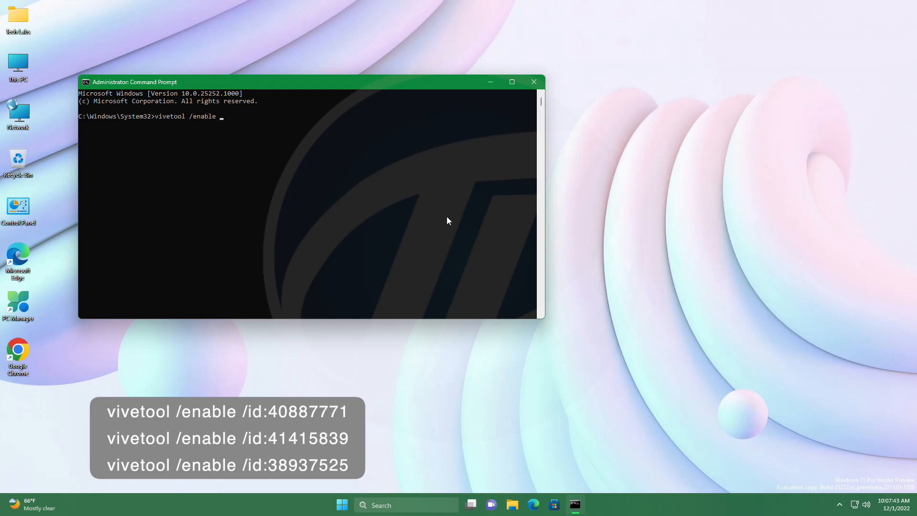
type("/id:")
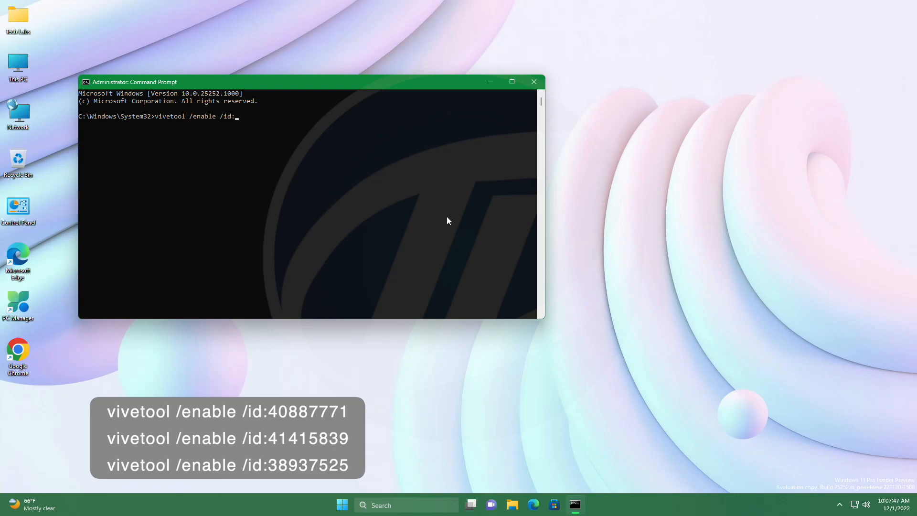
type("40")
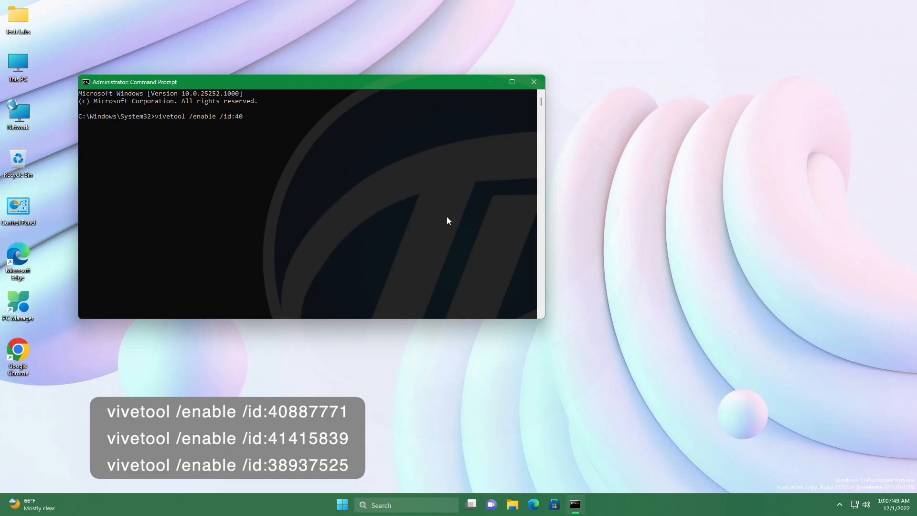
type("887771")
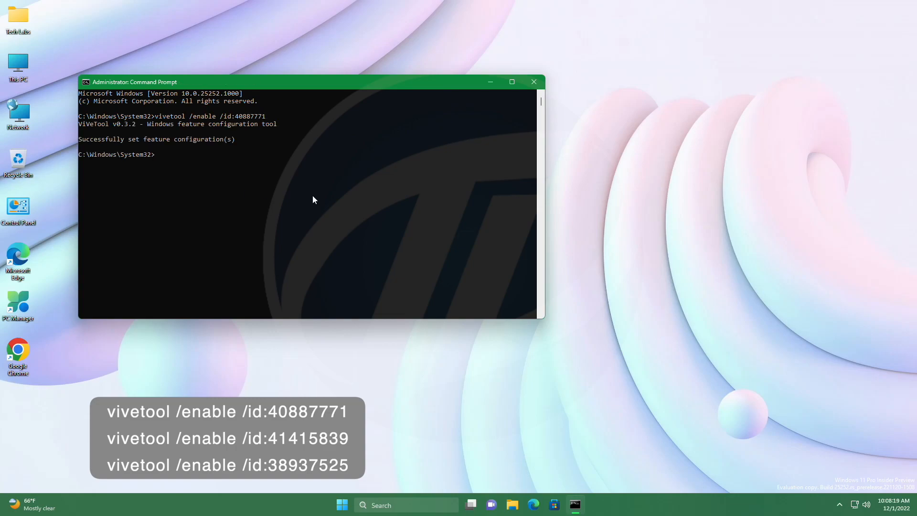
- Run vivetool /enable /id:41415839 to enable the second feature
type("vivetool /ena")
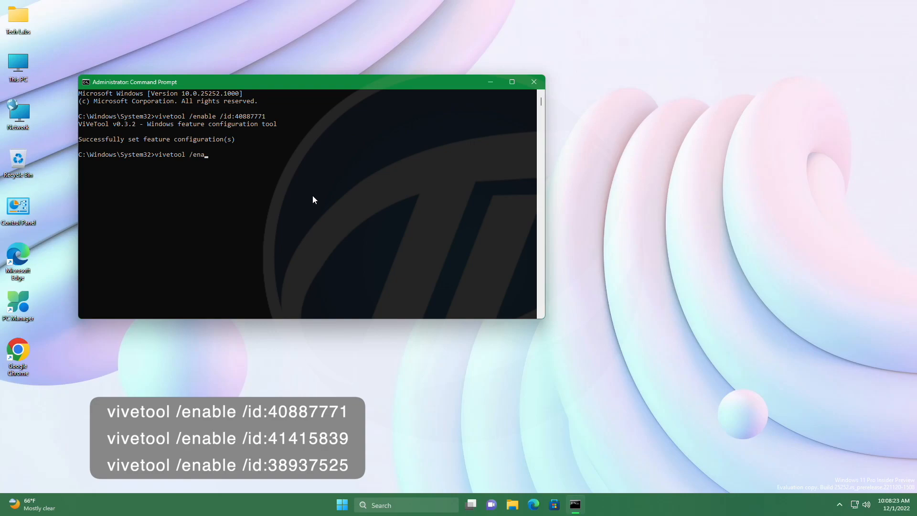
type("ble")
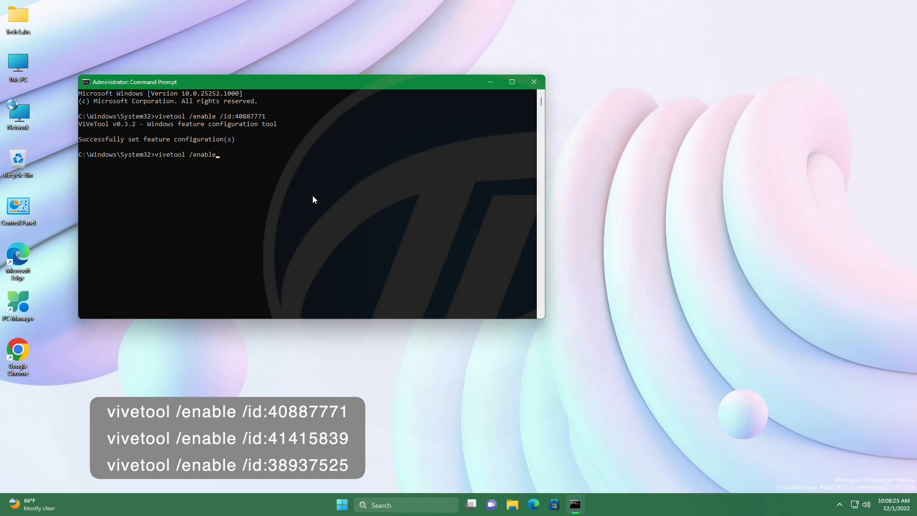
type("/id")
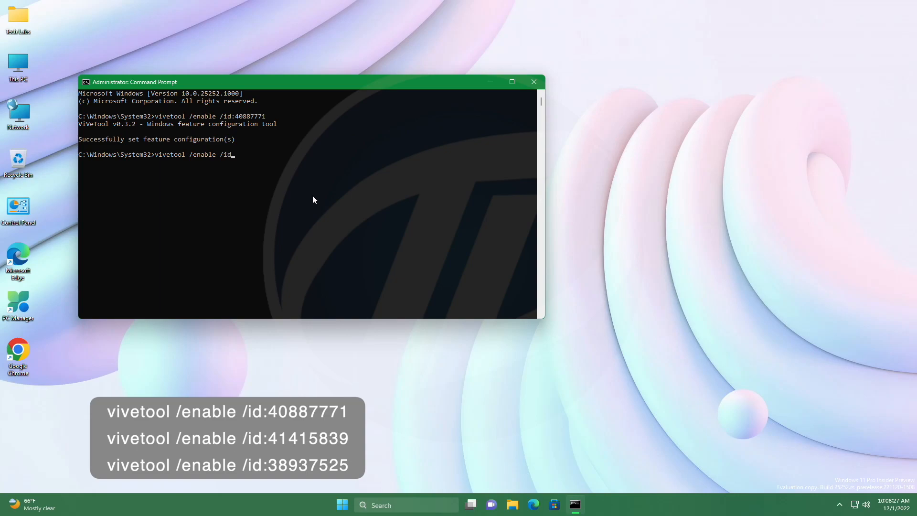
type(":")
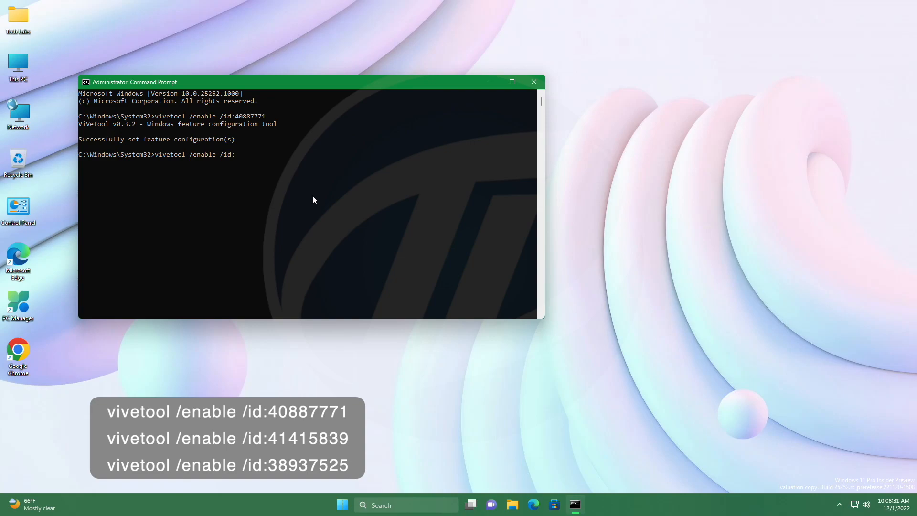
type("4141")
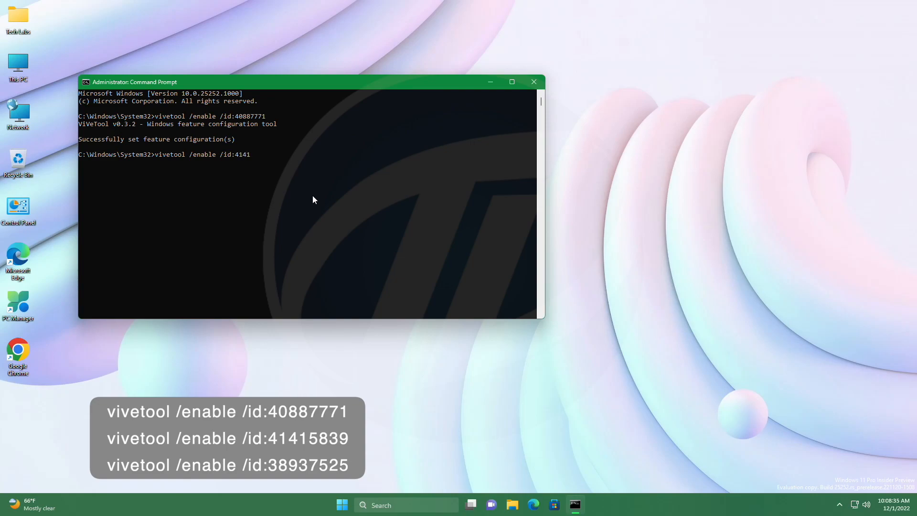
type("5839")
type("v")
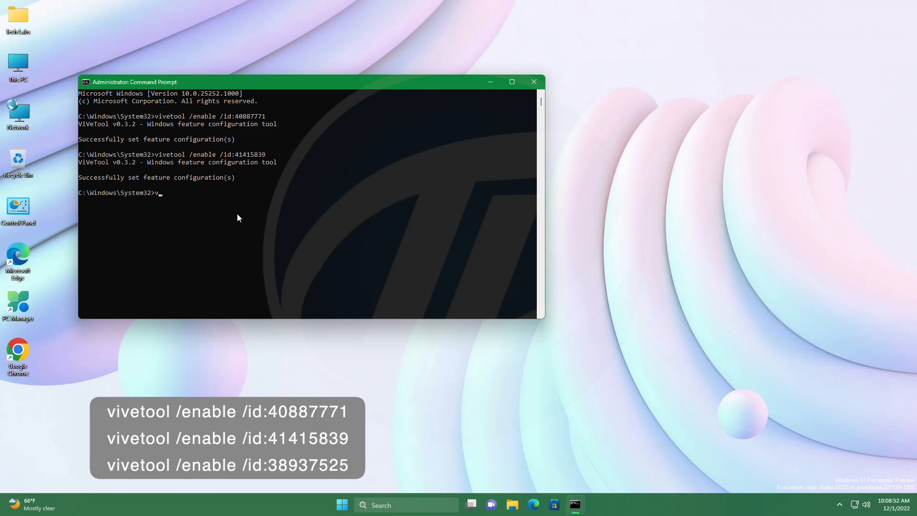
- Run vivetool /enable /id:38937525 to enable the third feature
type("ivetool")
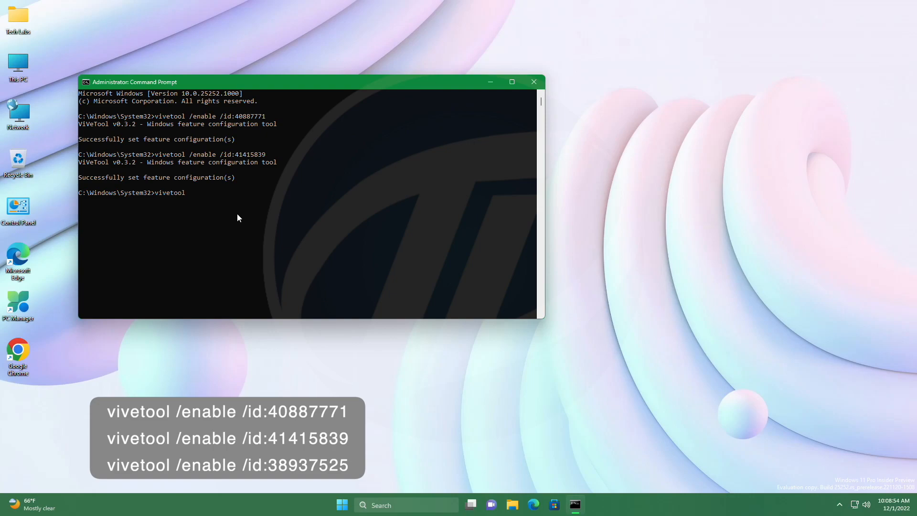
type("/enable")
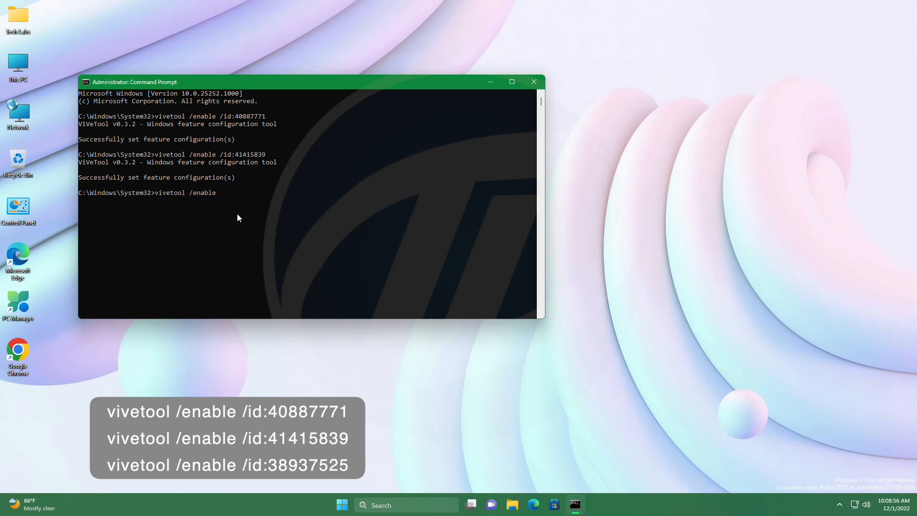
type("/id")
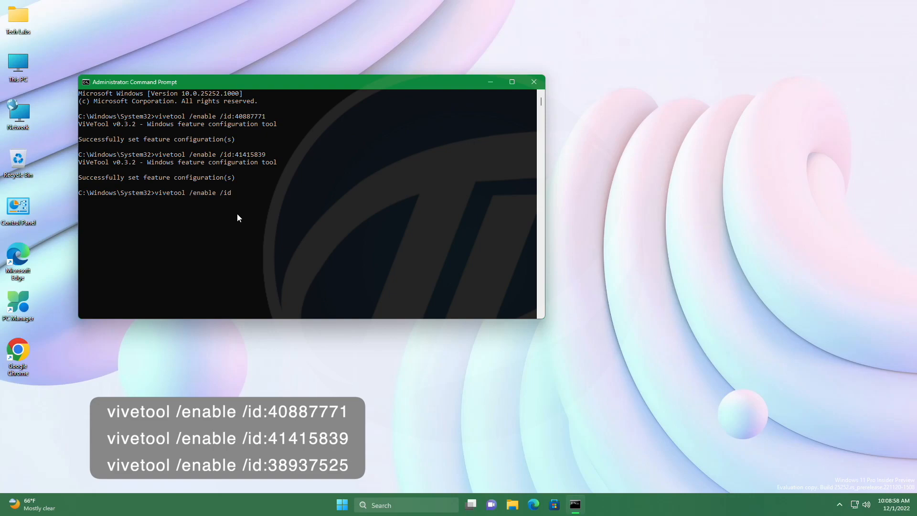
type(":3")
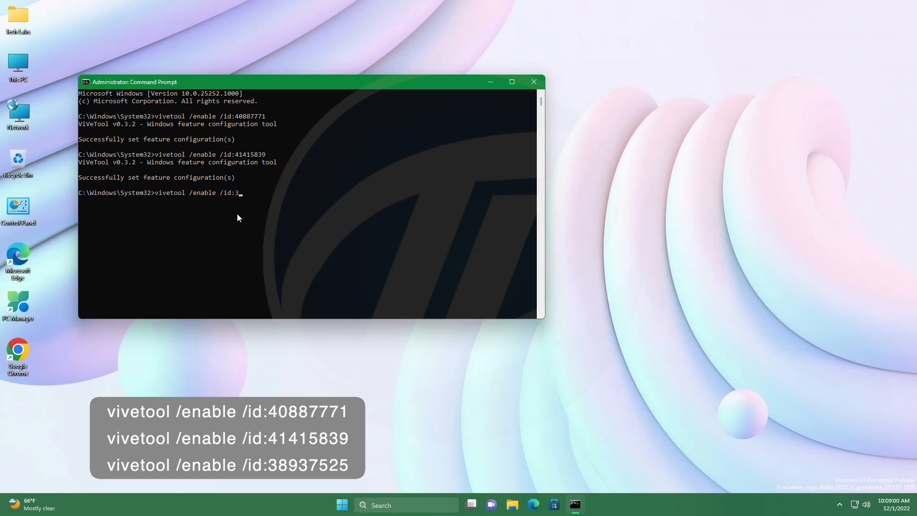
type("8")
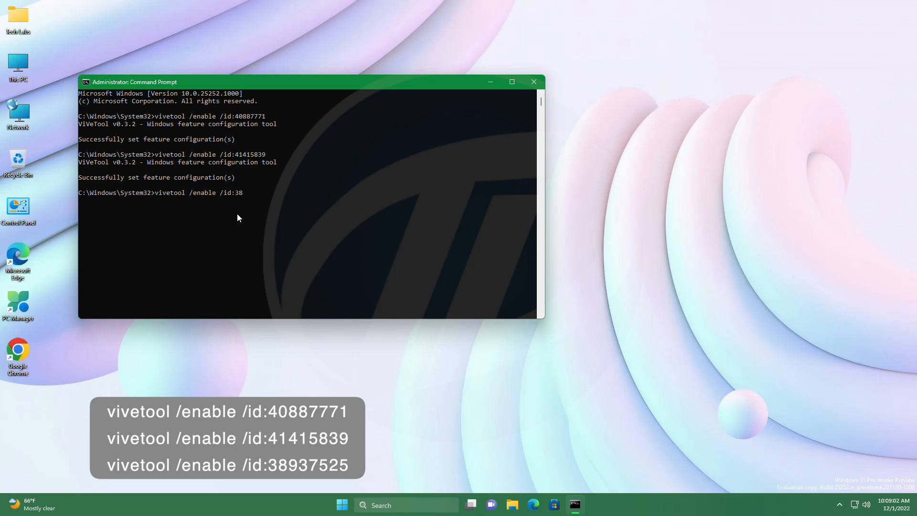
type("937")
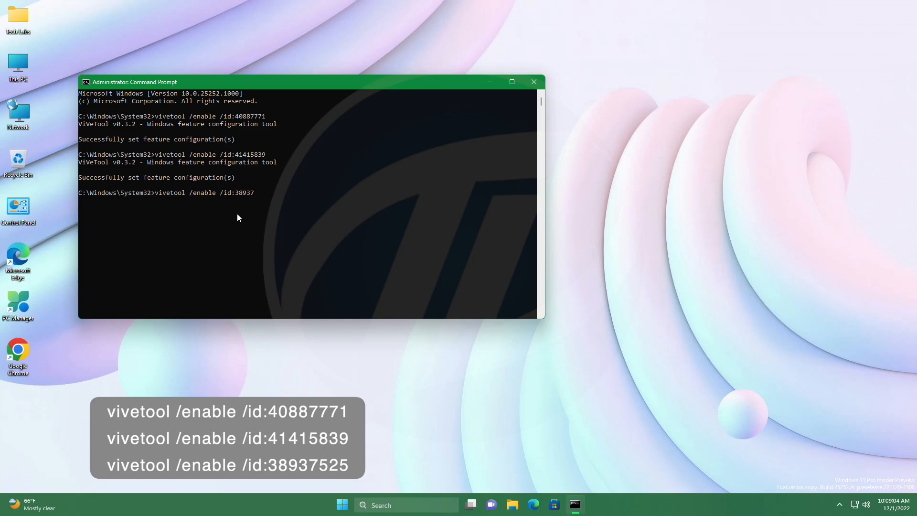
type("525")
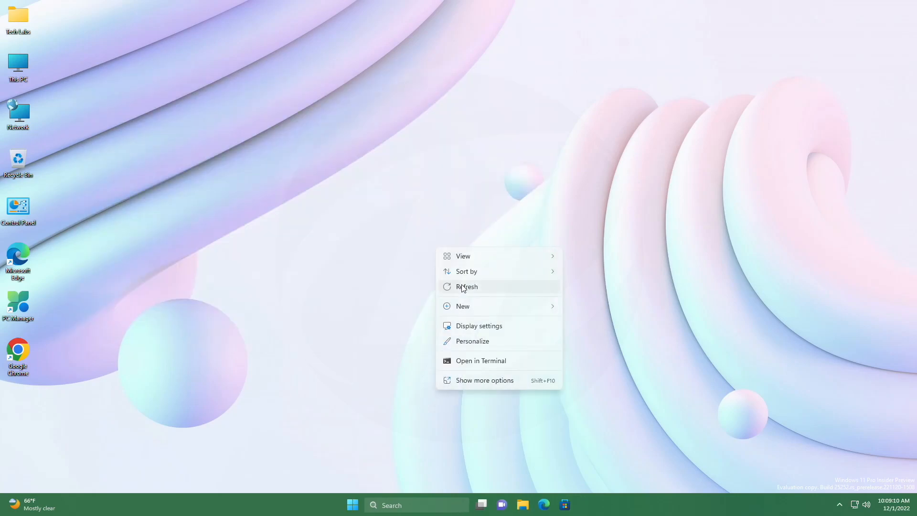
- Refresh the desktop and restart the PC to apply the enabled features
left_click(467, 286)
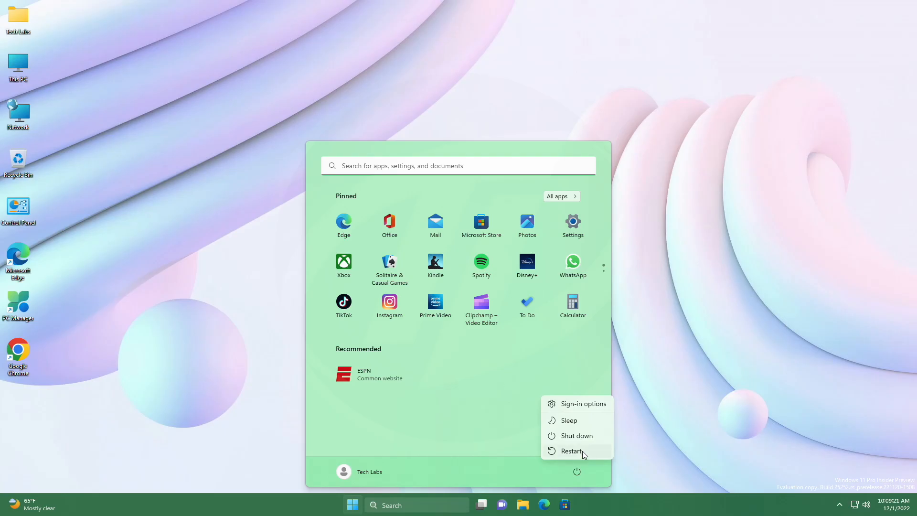
left_click(570, 450)
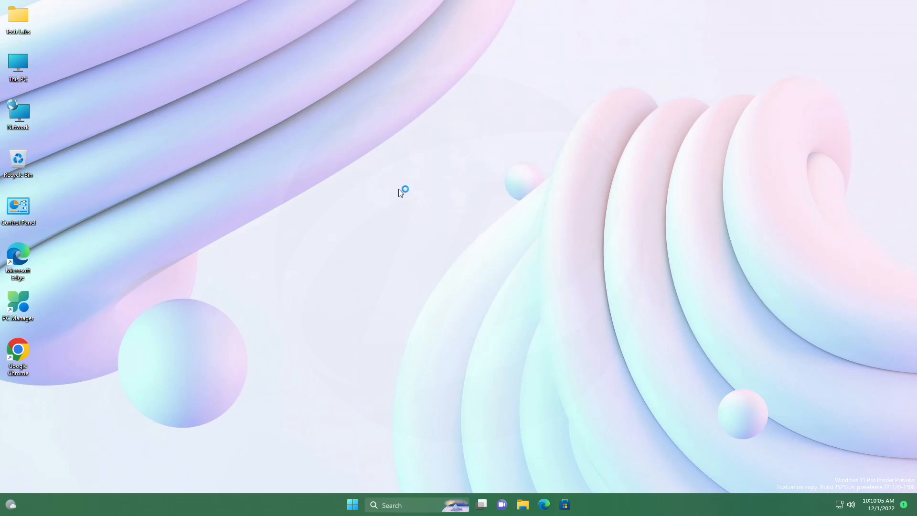
- Refresh the desktop, check the new Start menu, and search notepad in the new taskbar search box
right_click(401, 192)
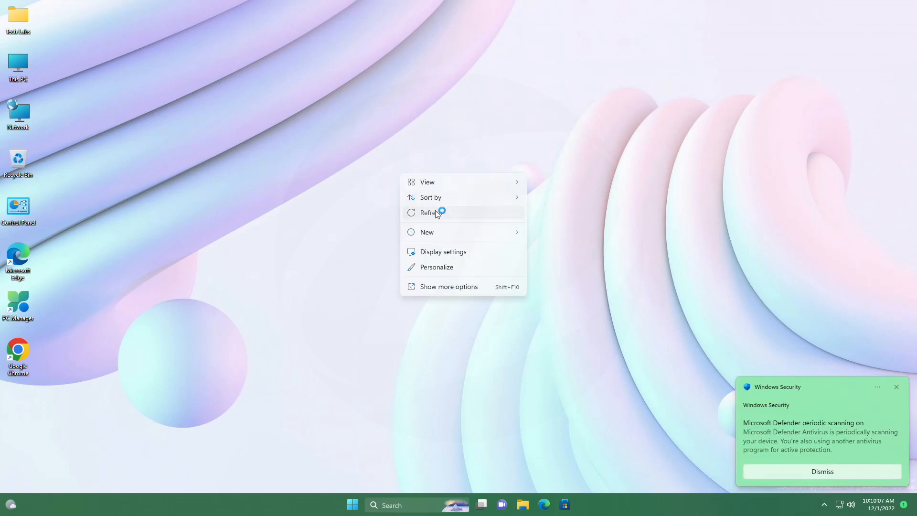
left_click(432, 212)
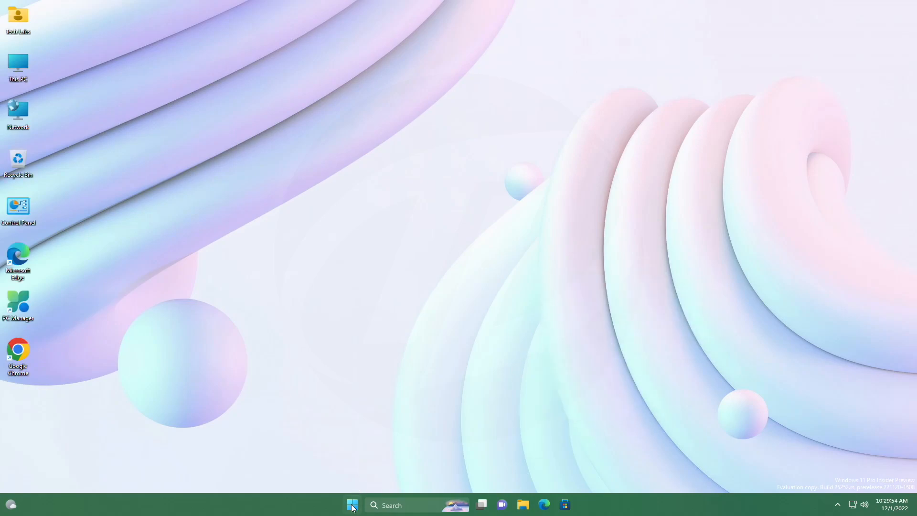
left_click(352, 504)
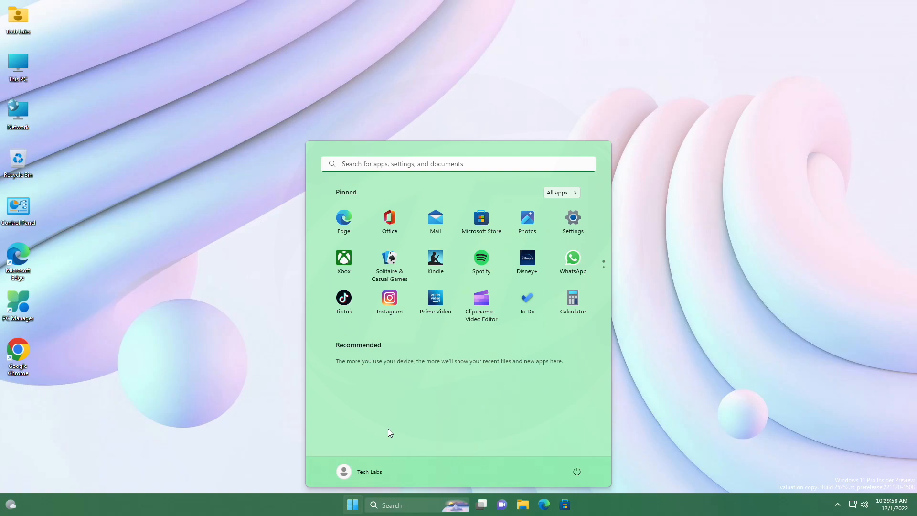
type("notepad")
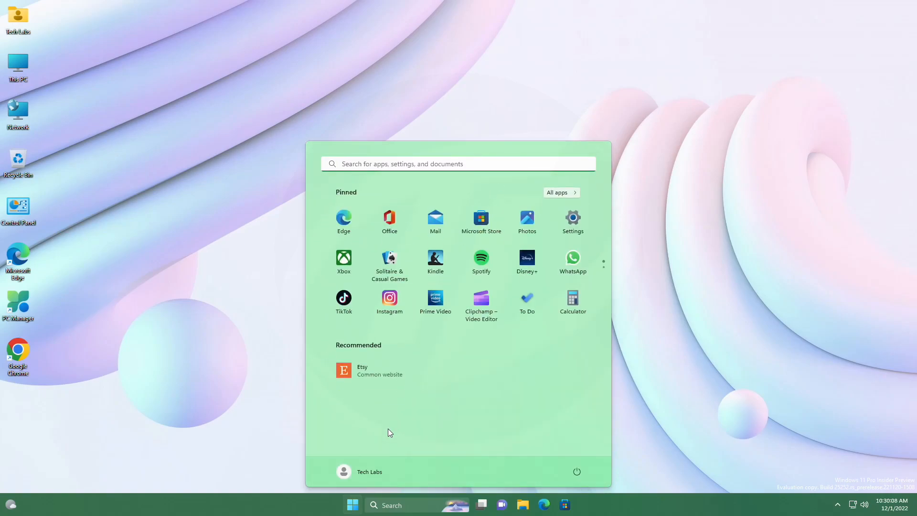
type("notepad")
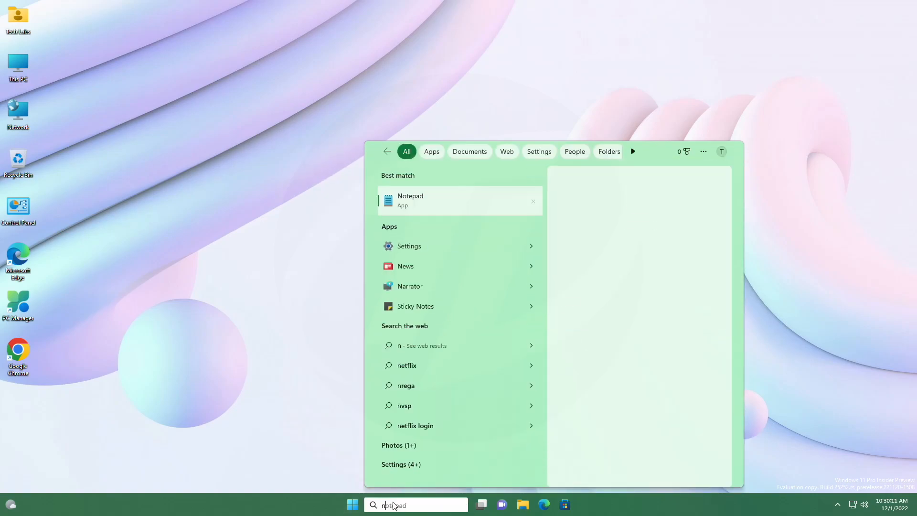